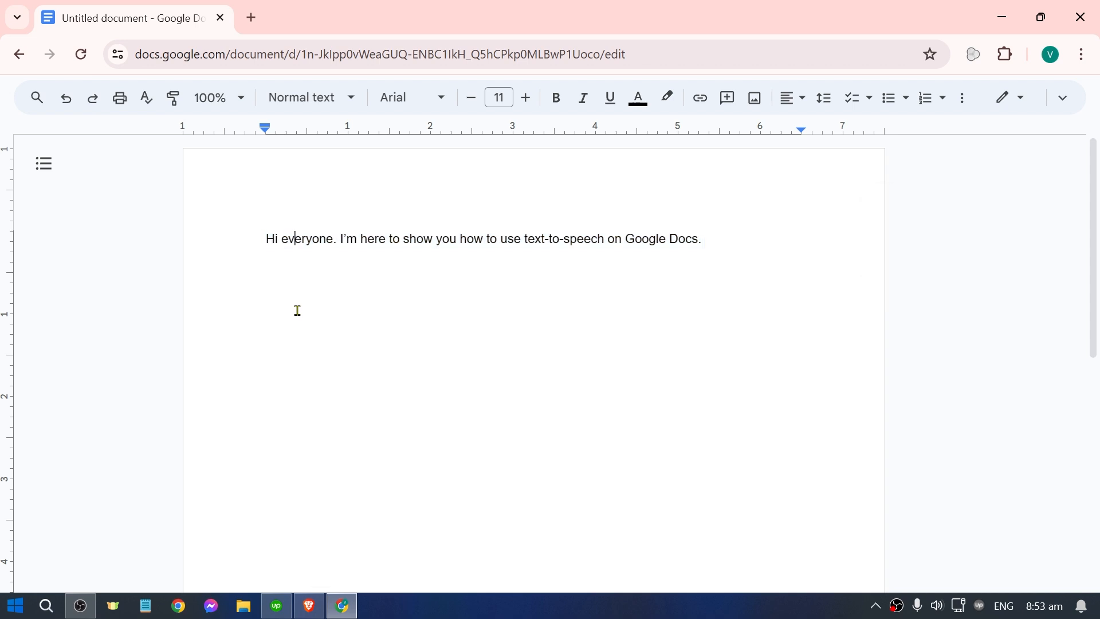
- Start a new browser tab beside the untitled document to search for a read-aloud extension
left_click(250, 18)
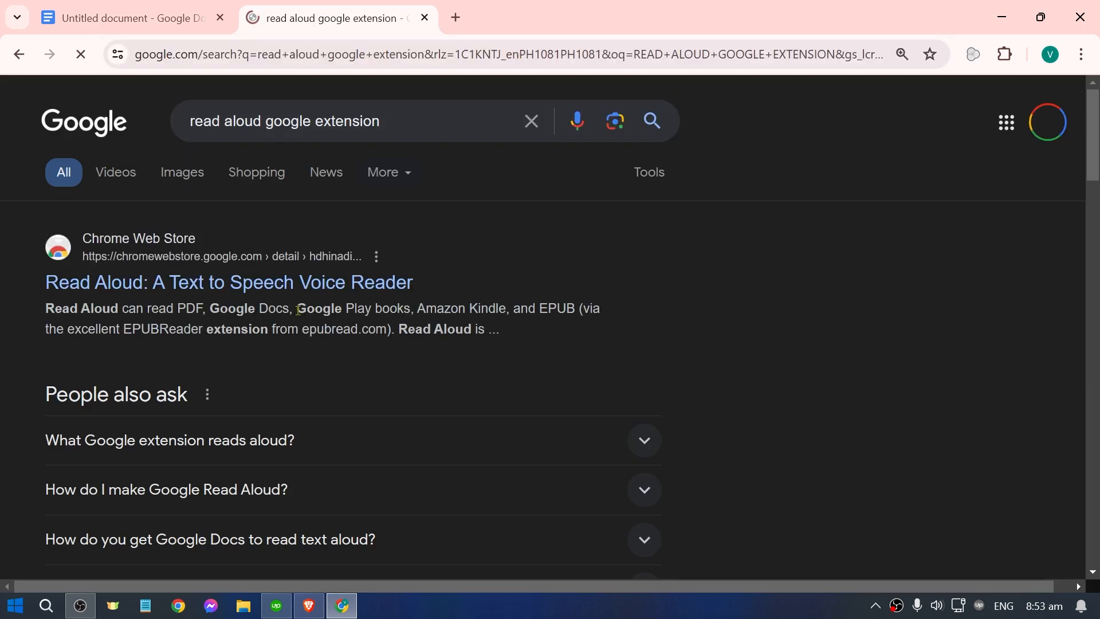
mouse_move(131, 286)
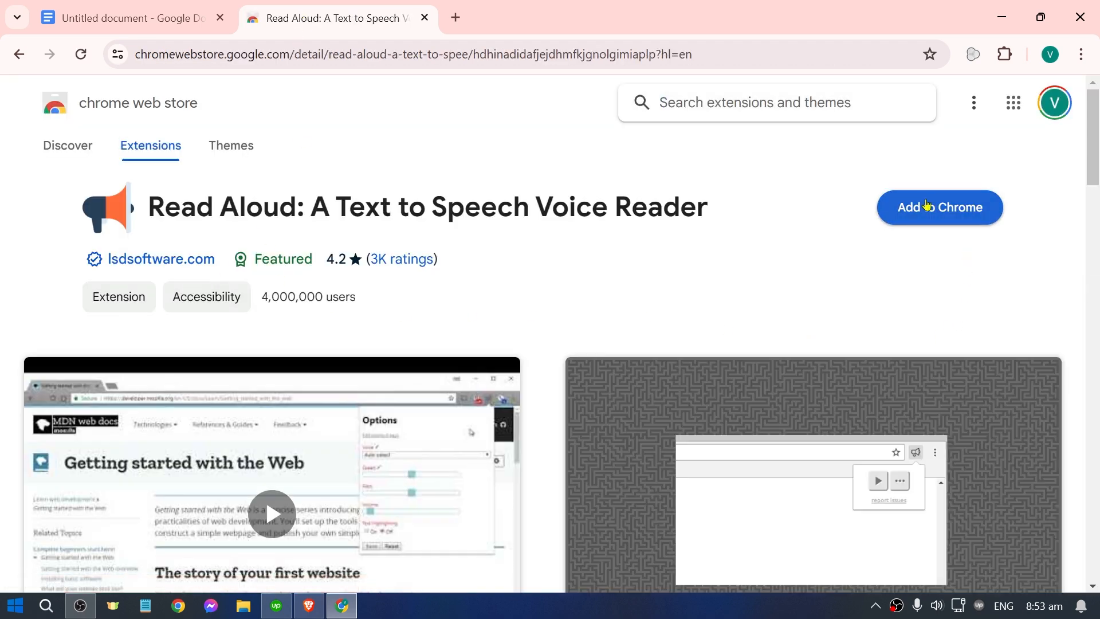
- Add the Read Aloud text-to-speech extension to Chrome and confirm the installation
left_click(940, 207)
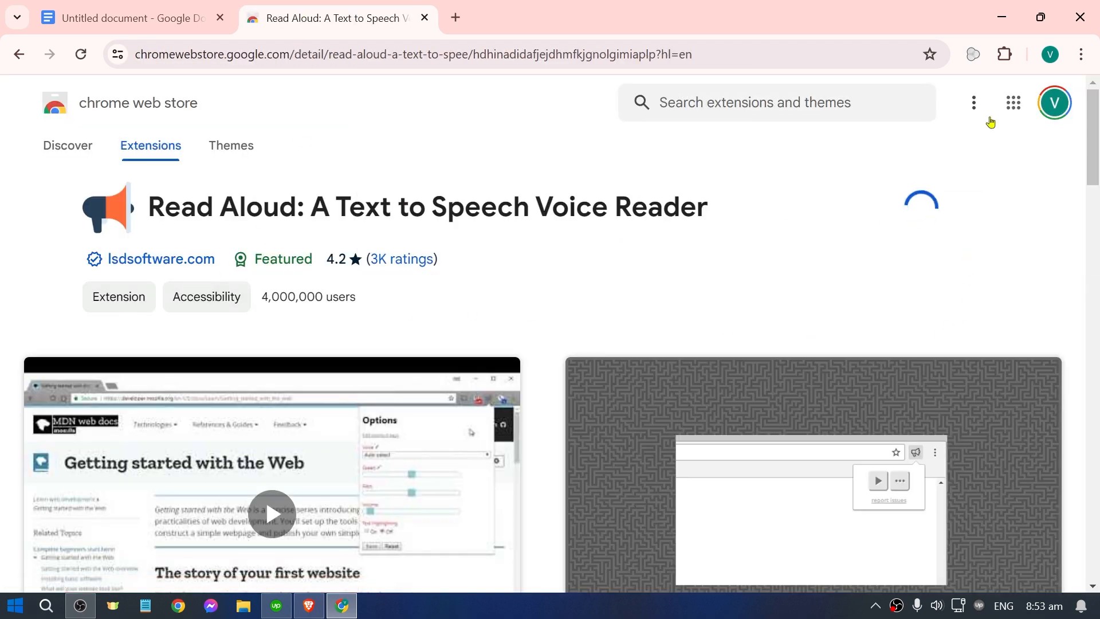
left_click(922, 201)
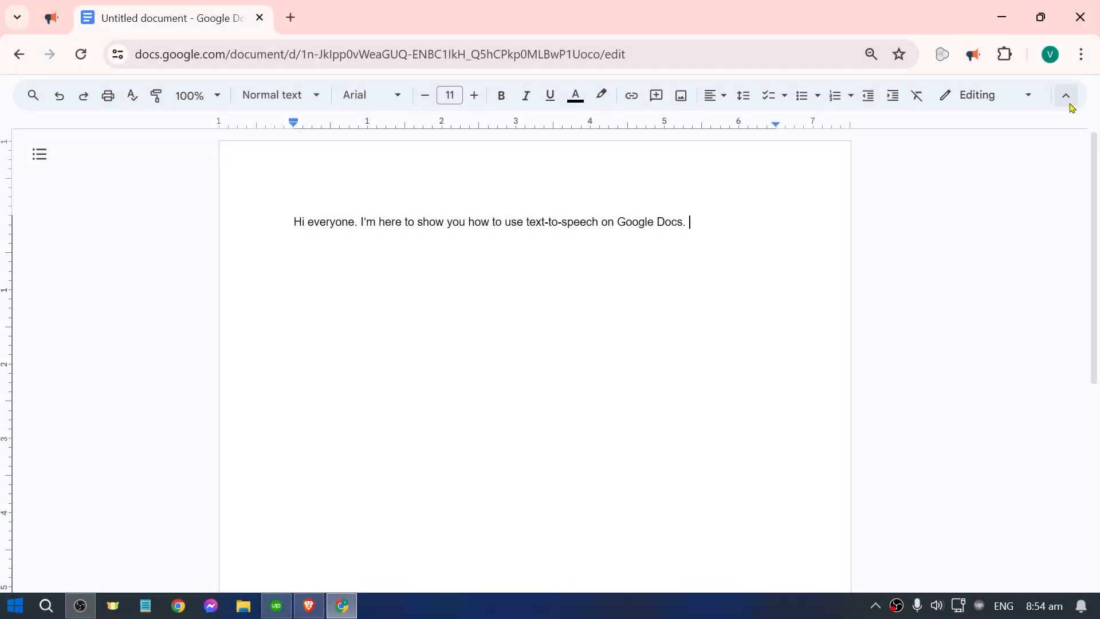
- Back in the document, reach the add-on marketplace via Extensions > Add-ons > Get add-ons
left_click(298, 110)
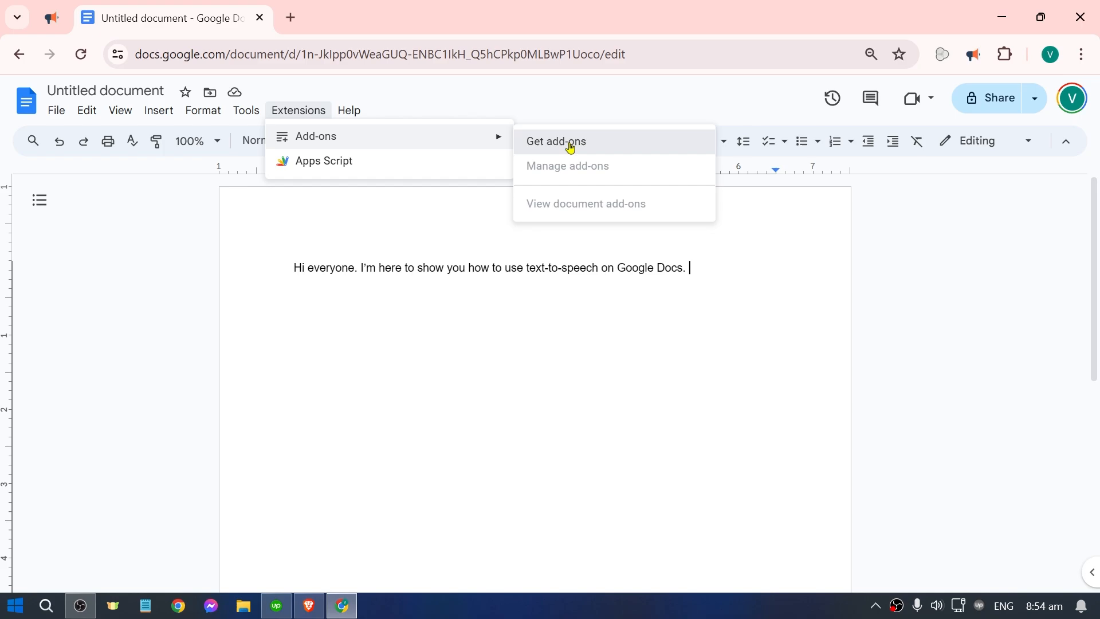
left_click(554, 141)
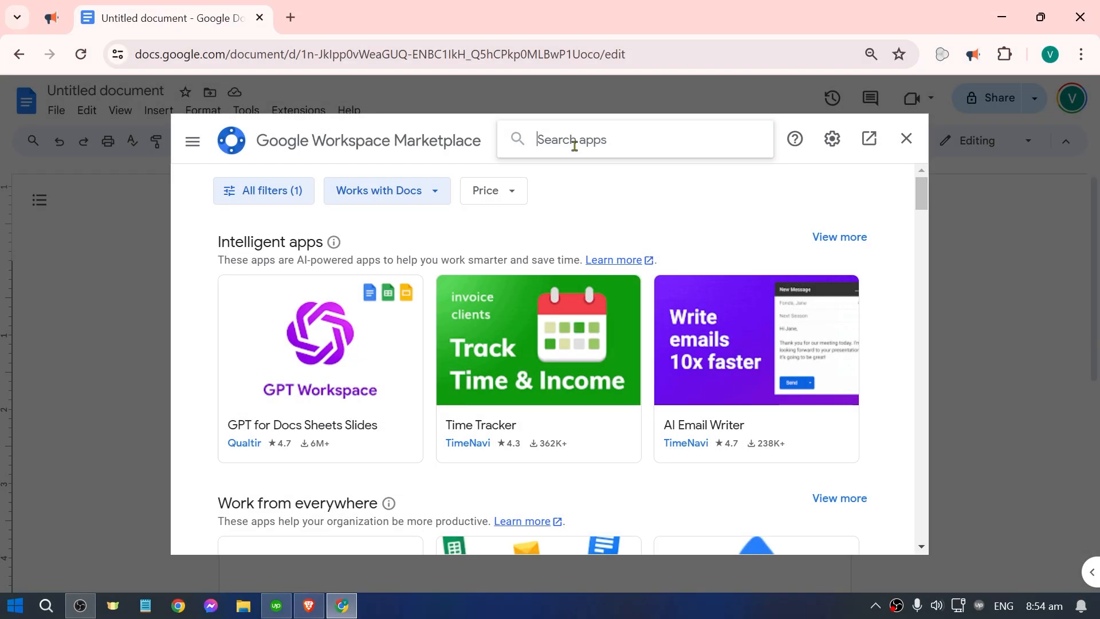
- Find Read Aloud TTS in the Workspace Marketplace, install it and dismiss the confirmation
type("READ A")
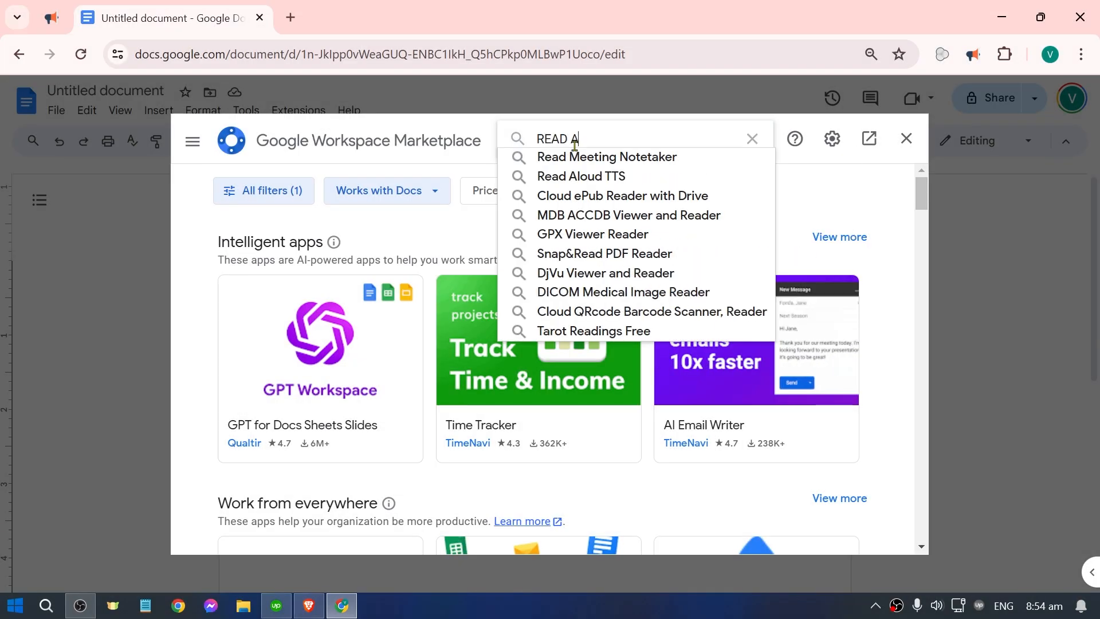
left_click(580, 176)
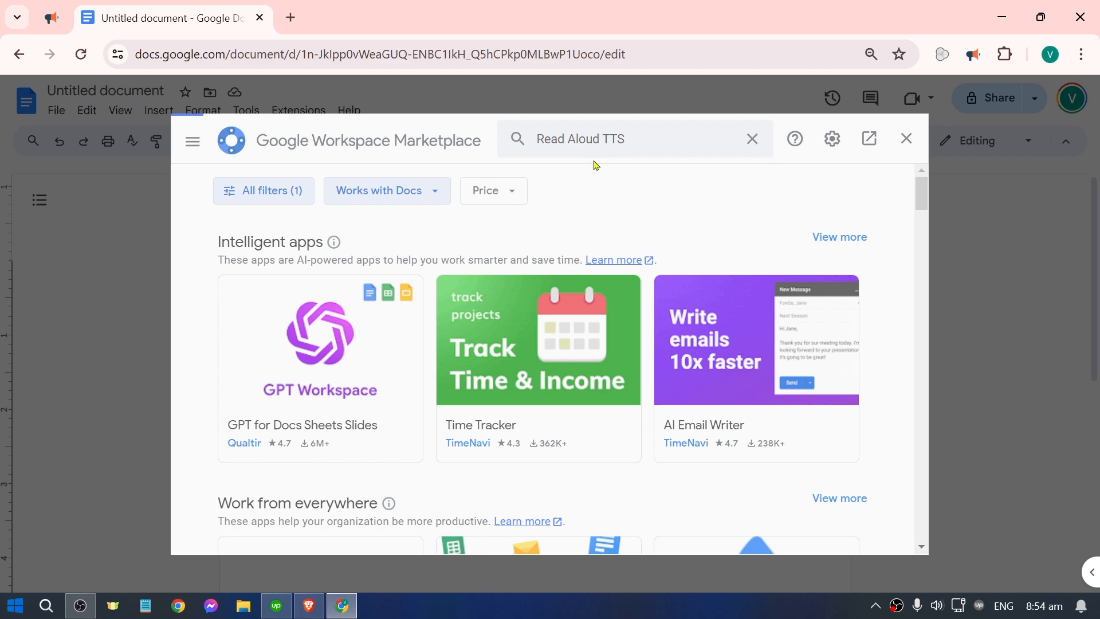
key("Return")
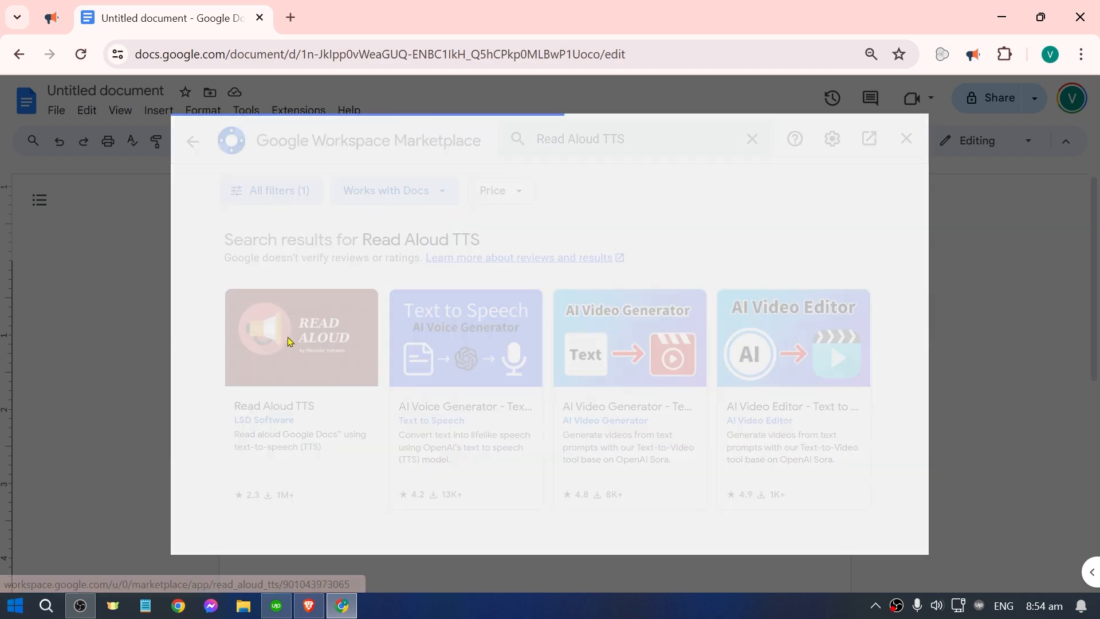
left_click(302, 337)
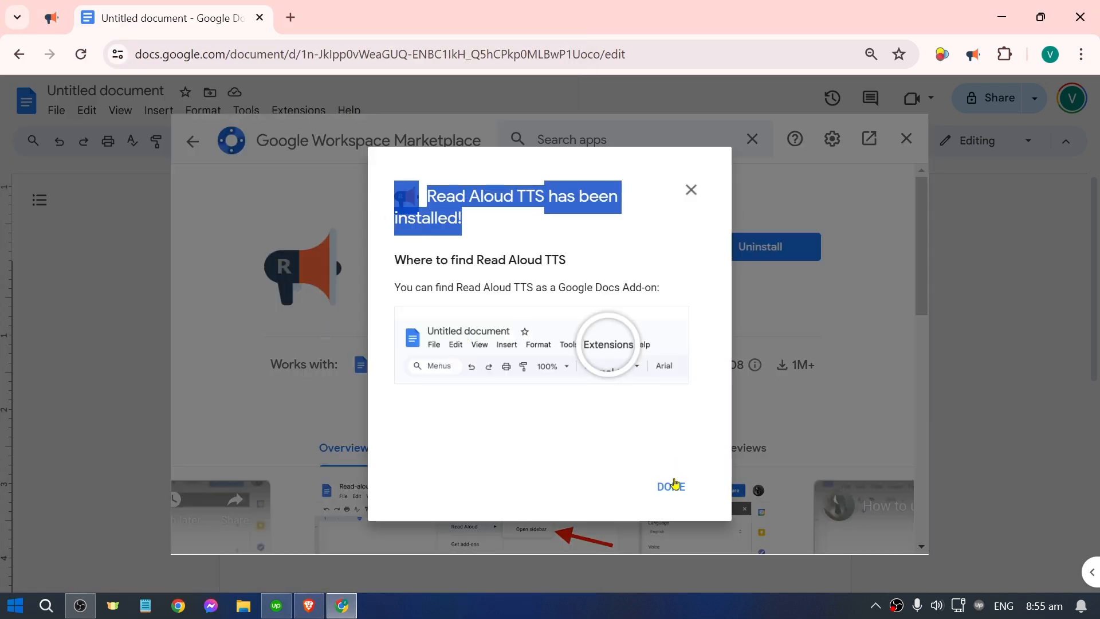
left_click(668, 486)
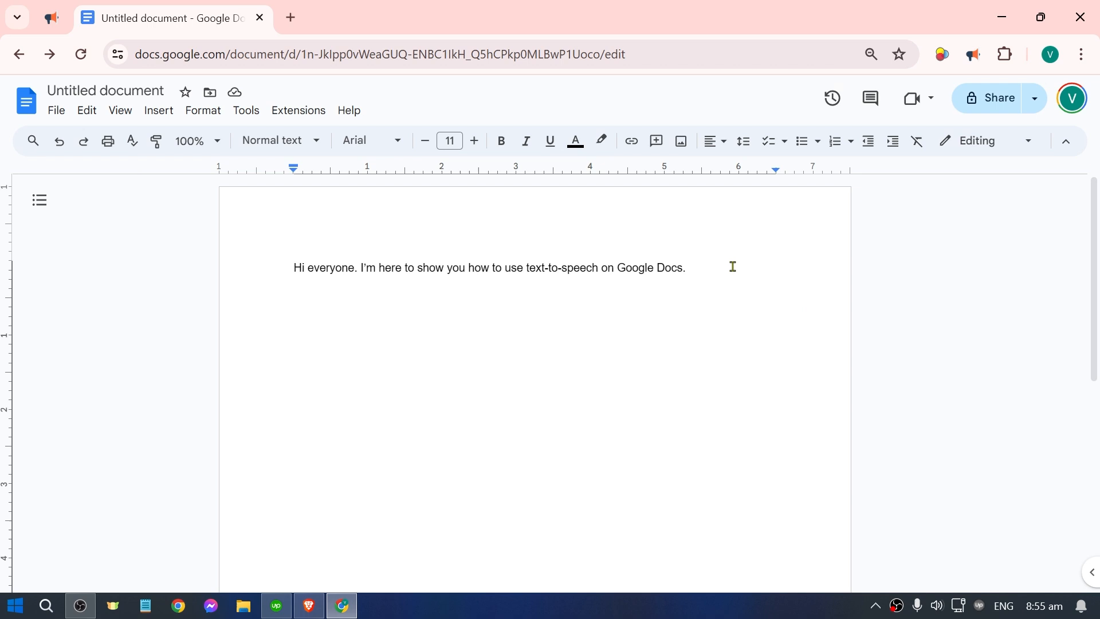
- Select the whole sentence and have the Read Aloud extension play it aloud
triple_click(489, 267)
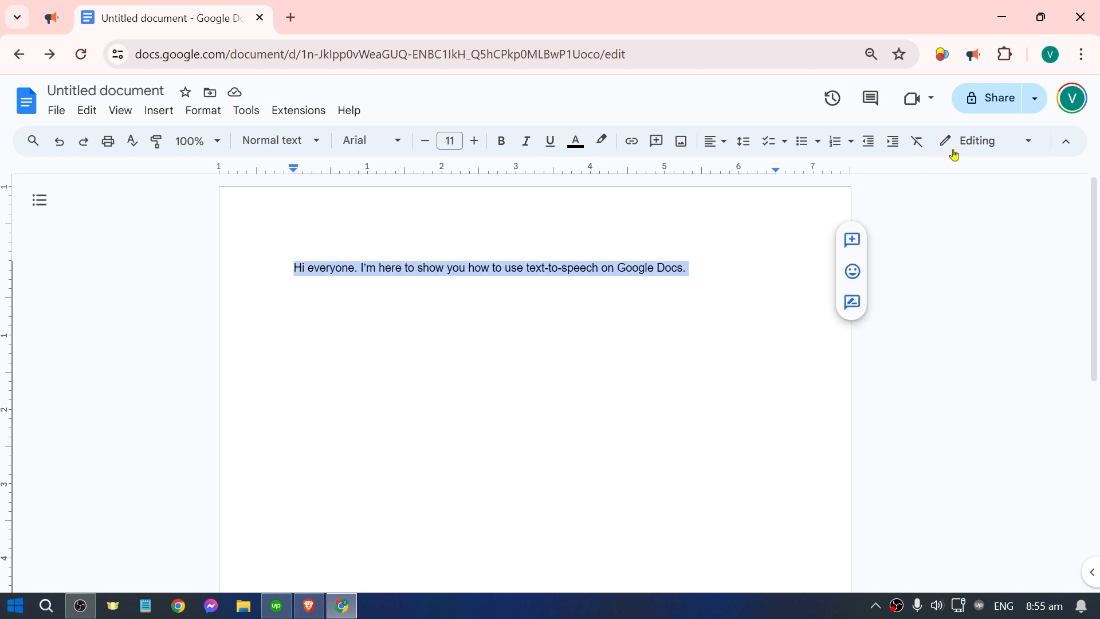
left_click(971, 54)
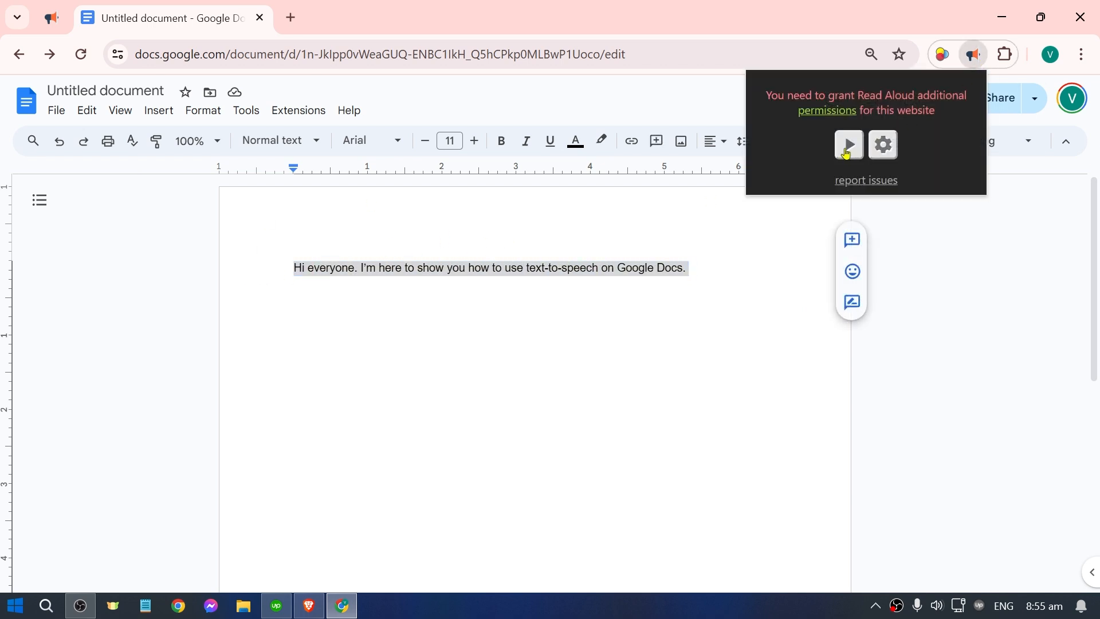
left_click(847, 144)
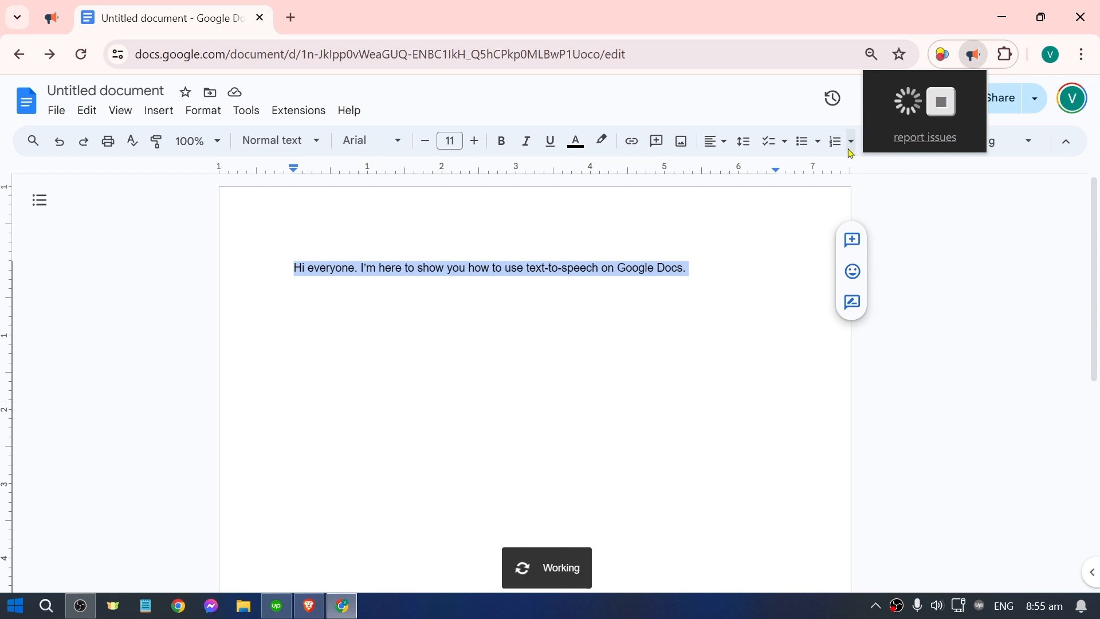